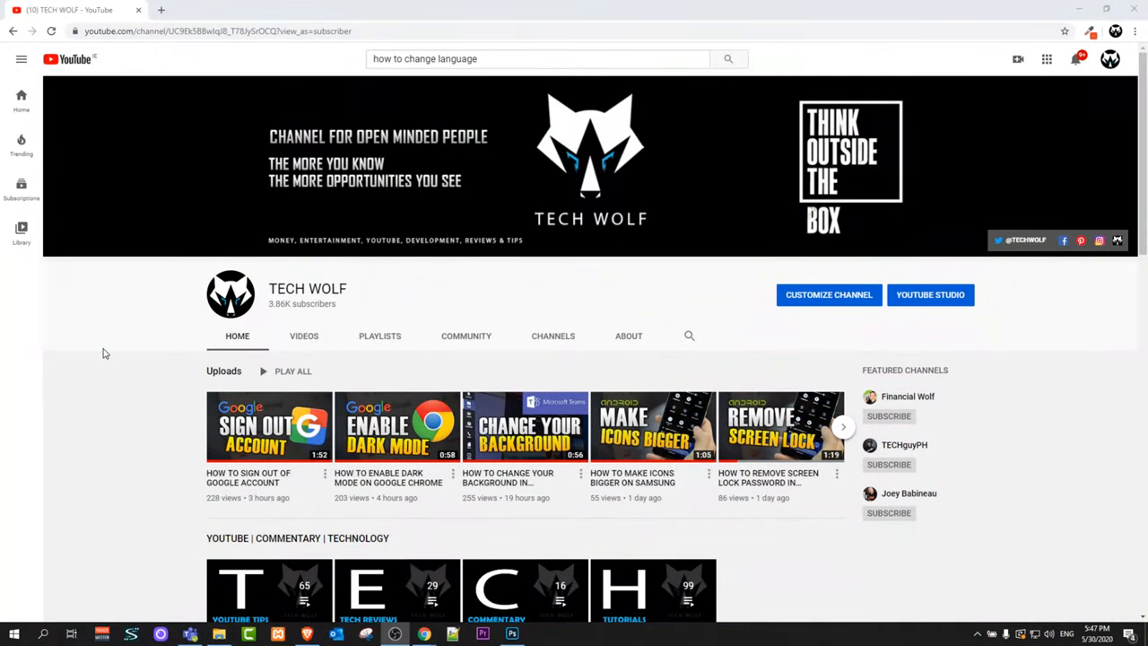
# - Open the Language settings page briefly, then close it
pyautogui.scroll(-3)
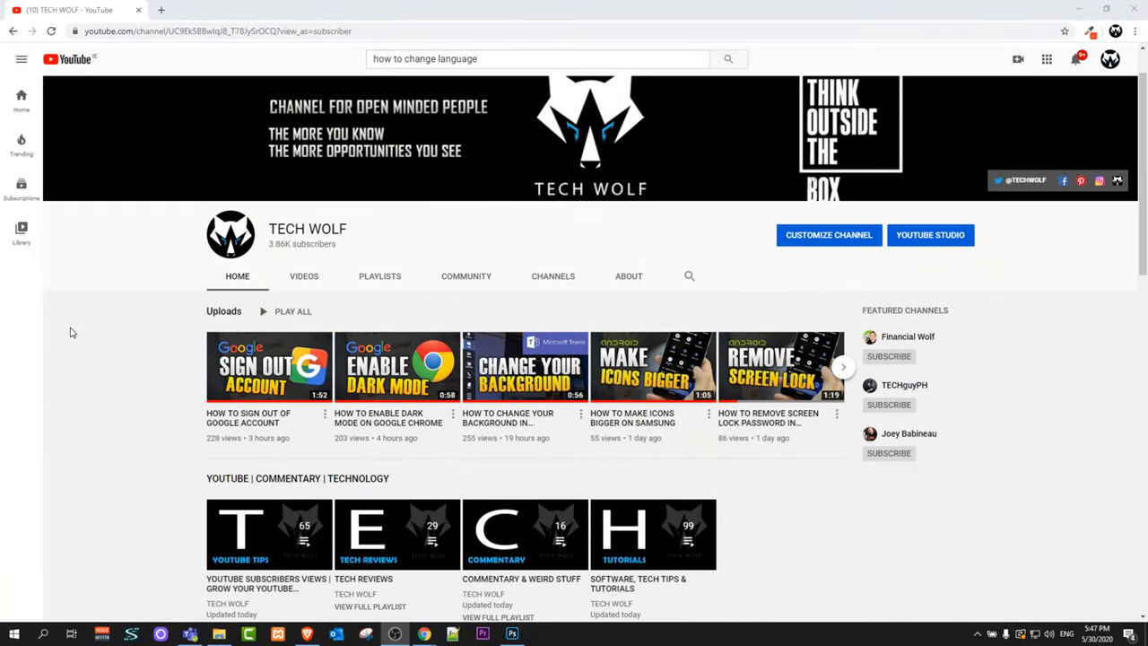
pyautogui.scroll(3)
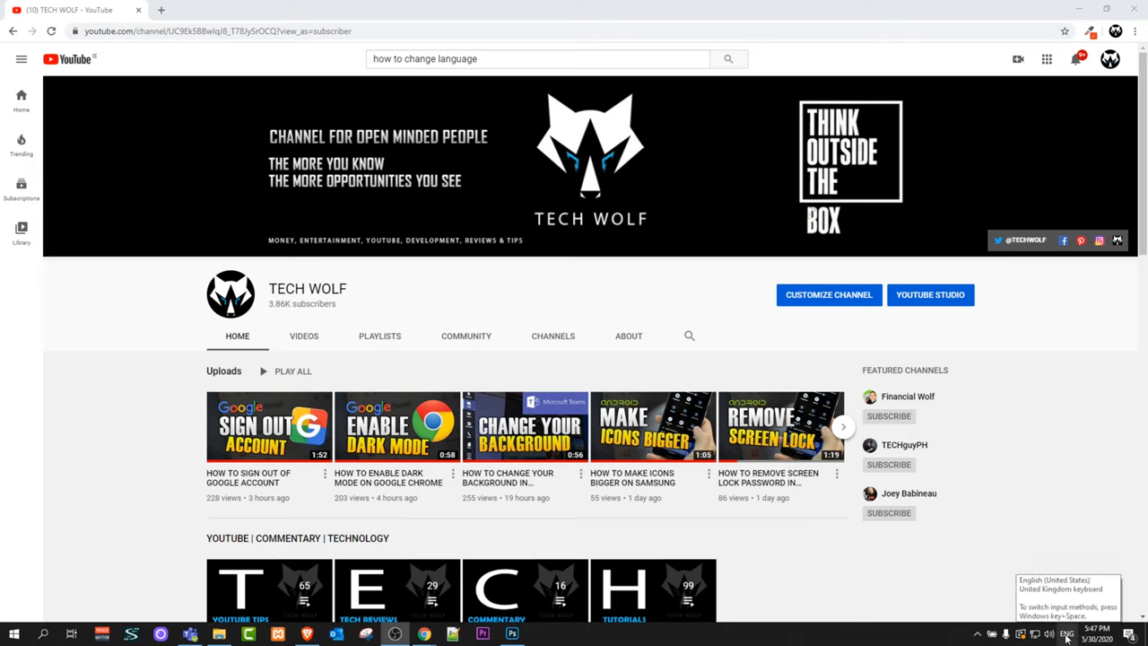
pyautogui.click(1066, 633)
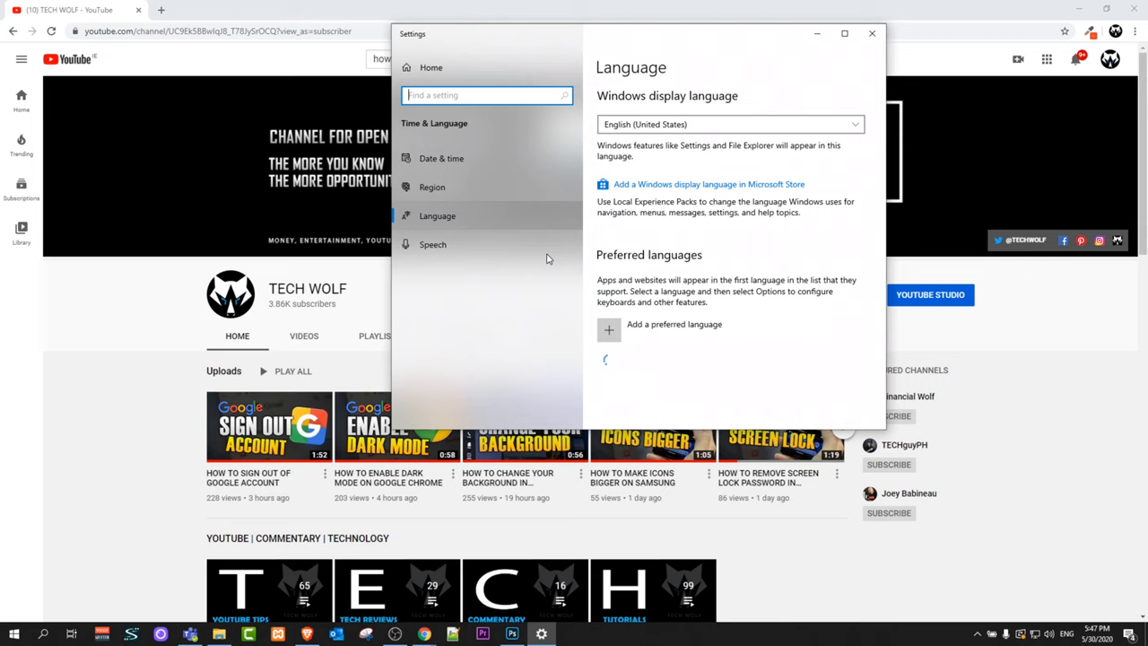
pyautogui.click(870, 33)
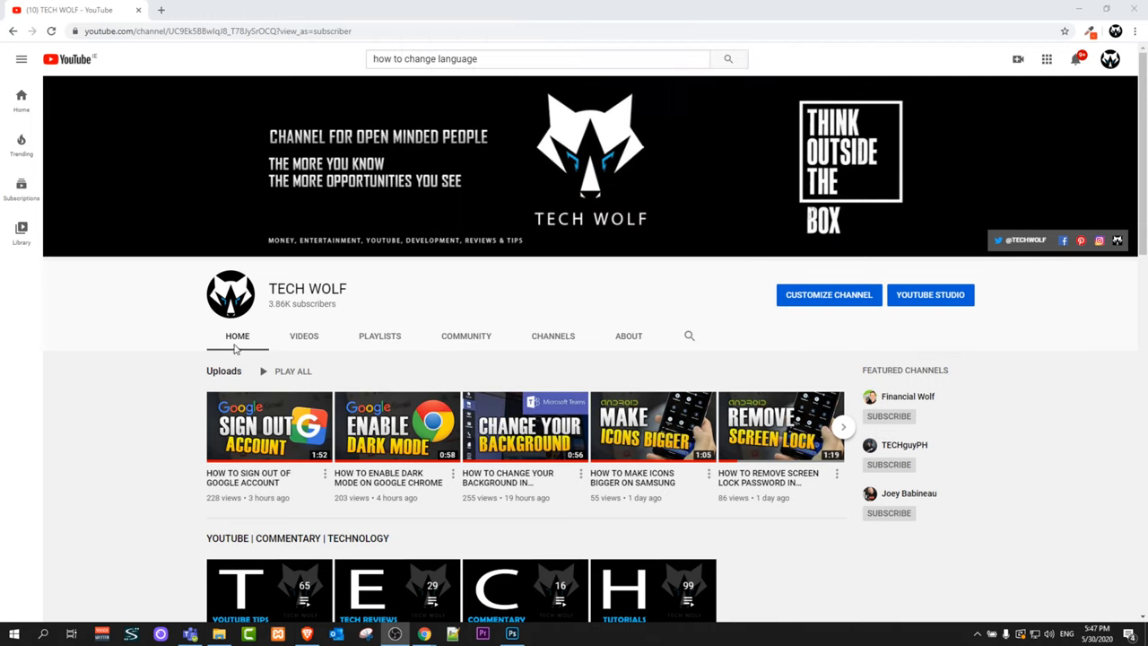
# - Search Windows for 'lang' and open the Language settings result
pyautogui.click(42, 634)
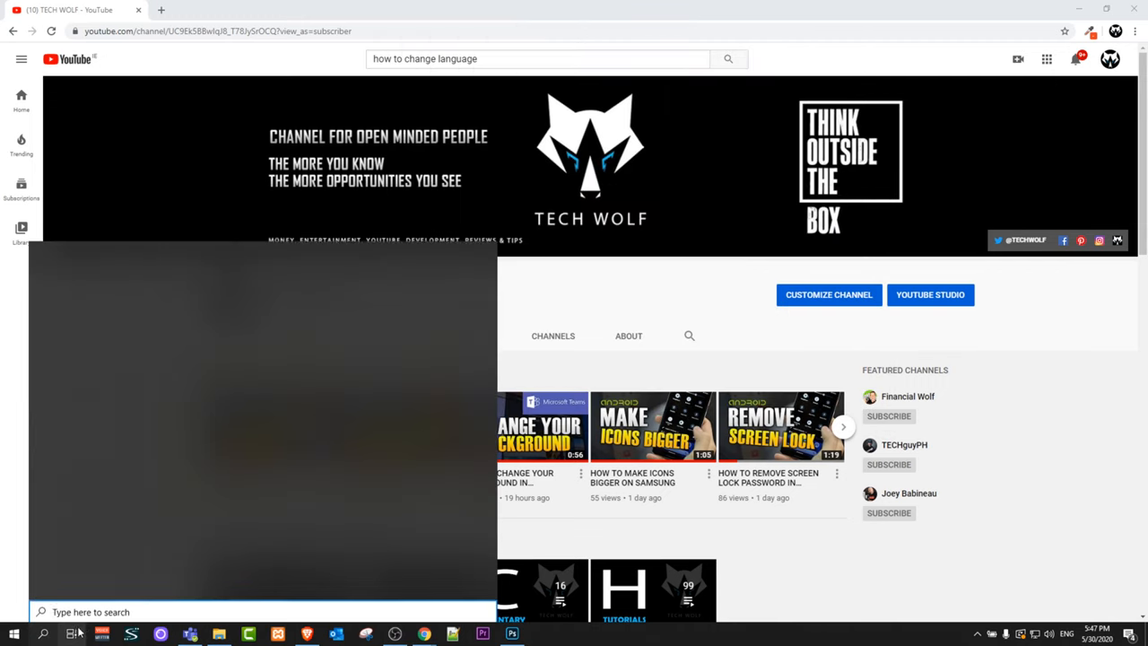
pyautogui.write('lang')
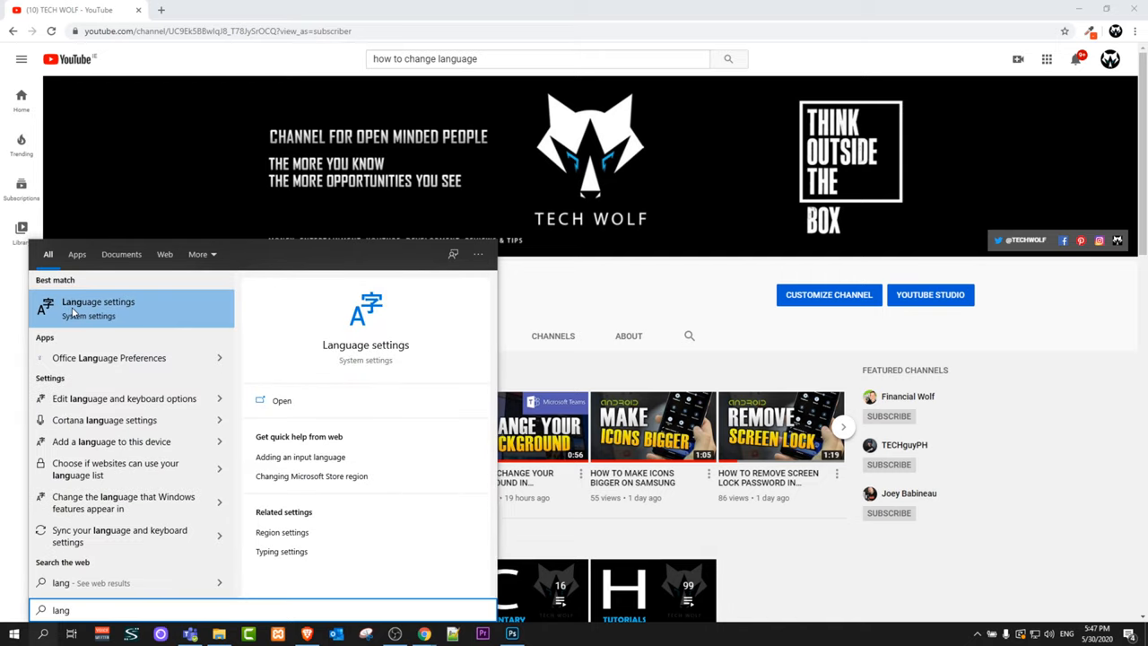
pyautogui.moveTo(130, 314)
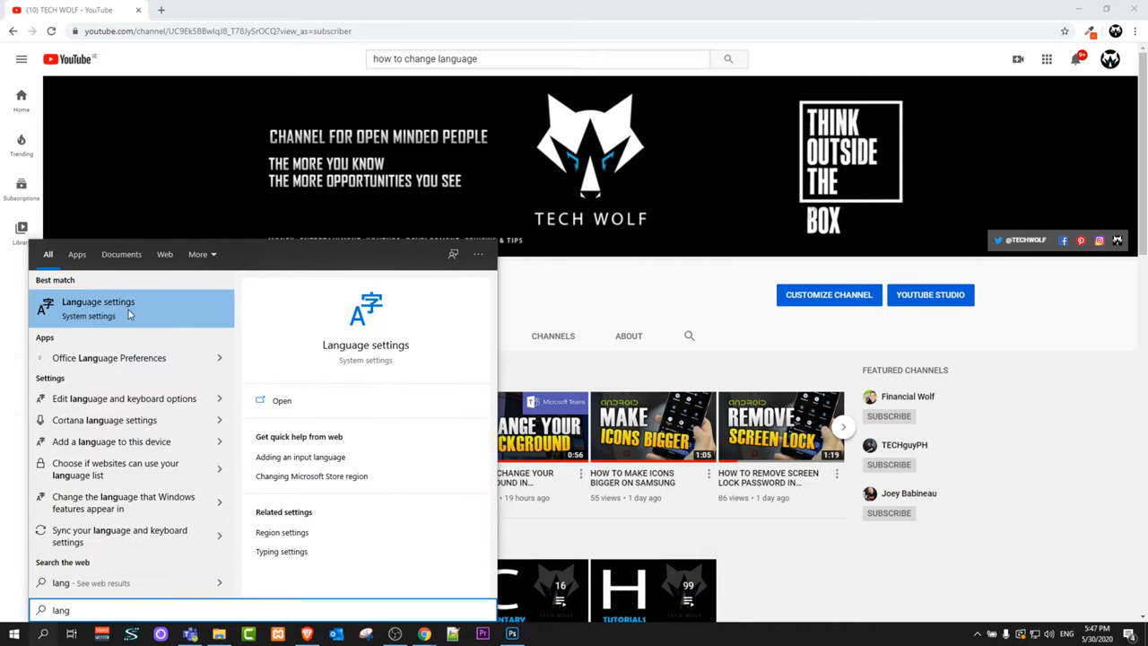
pyautogui.click(281, 400)
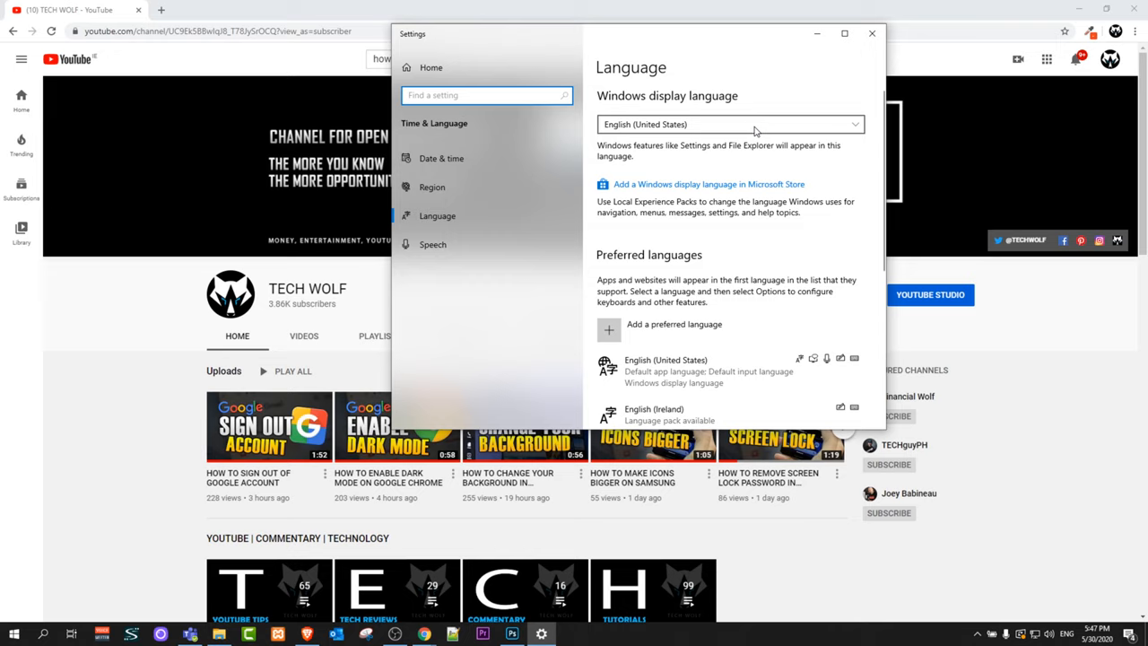
pyautogui.moveTo(708, 91)
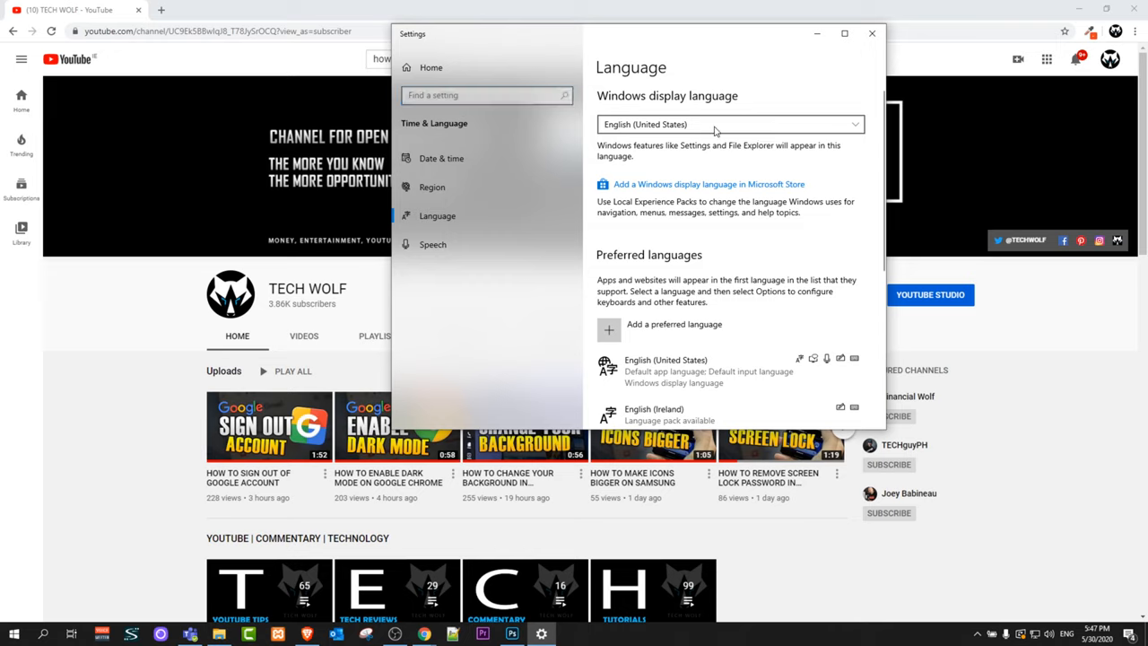
# - Choose Latviešu from the Windows display language dropdown
pyautogui.click(728, 124)
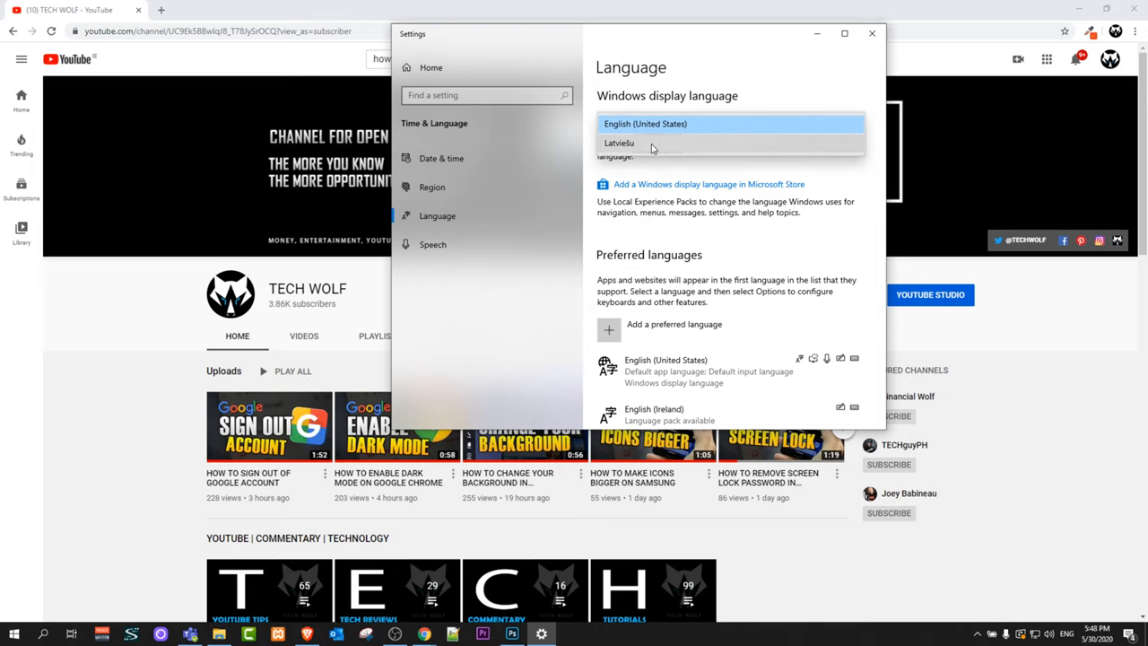
pyautogui.click(618, 143)
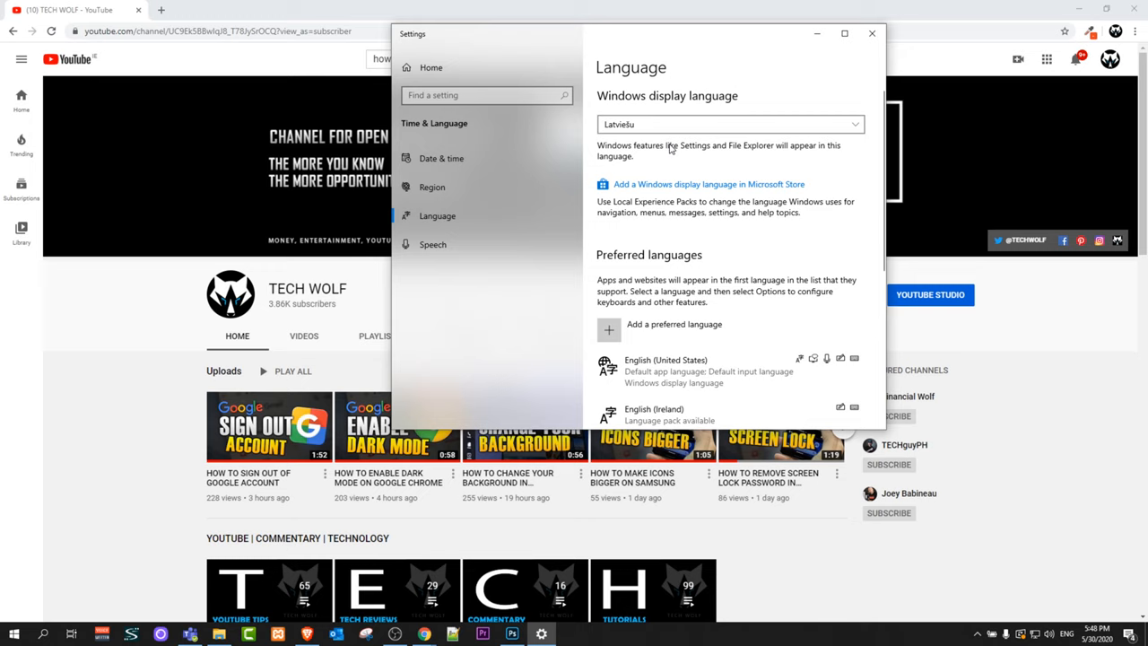
# - Dismiss the sign-out prompt for applying the Latviešu display language
pyautogui.click(729, 124)
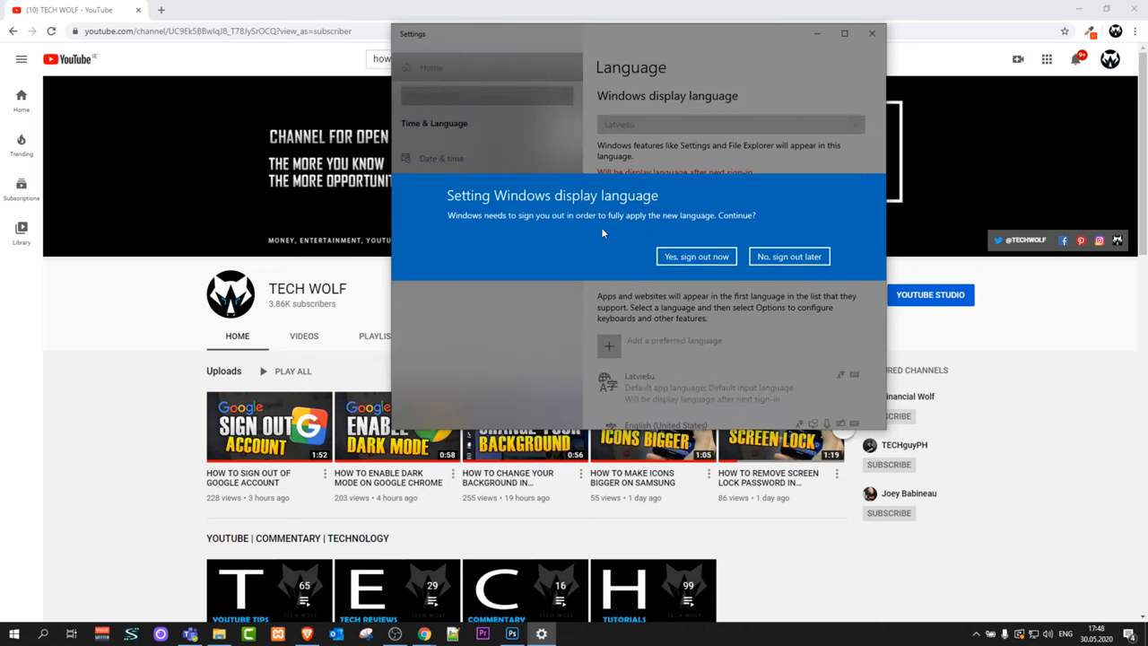
pyautogui.moveTo(488, 223)
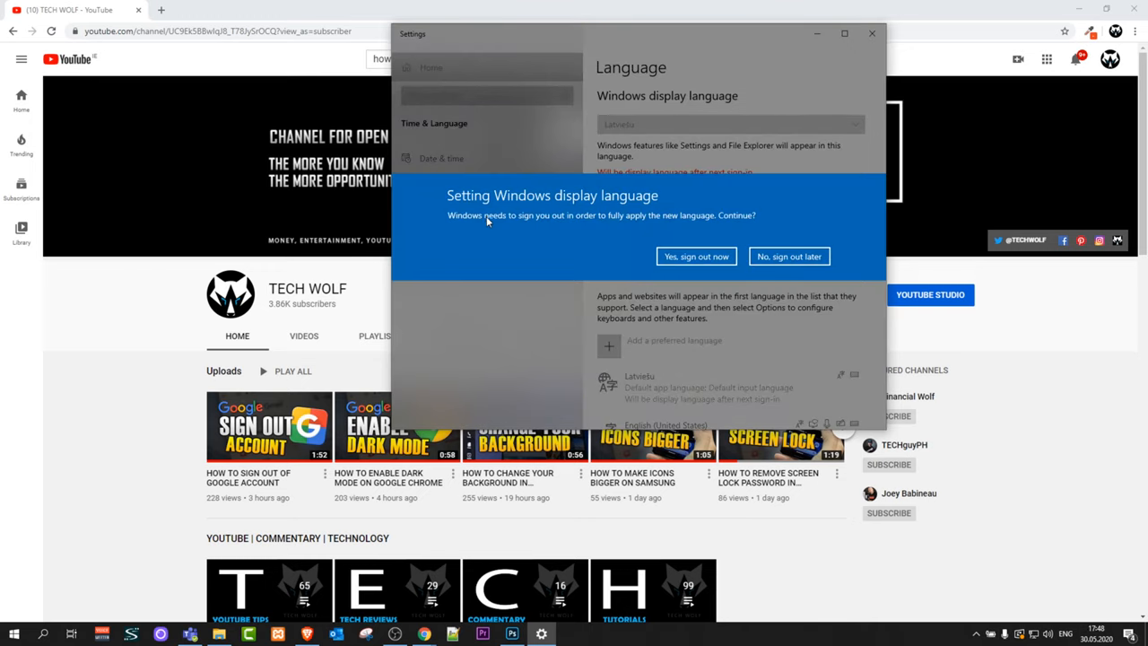
pyautogui.moveTo(738, 227)
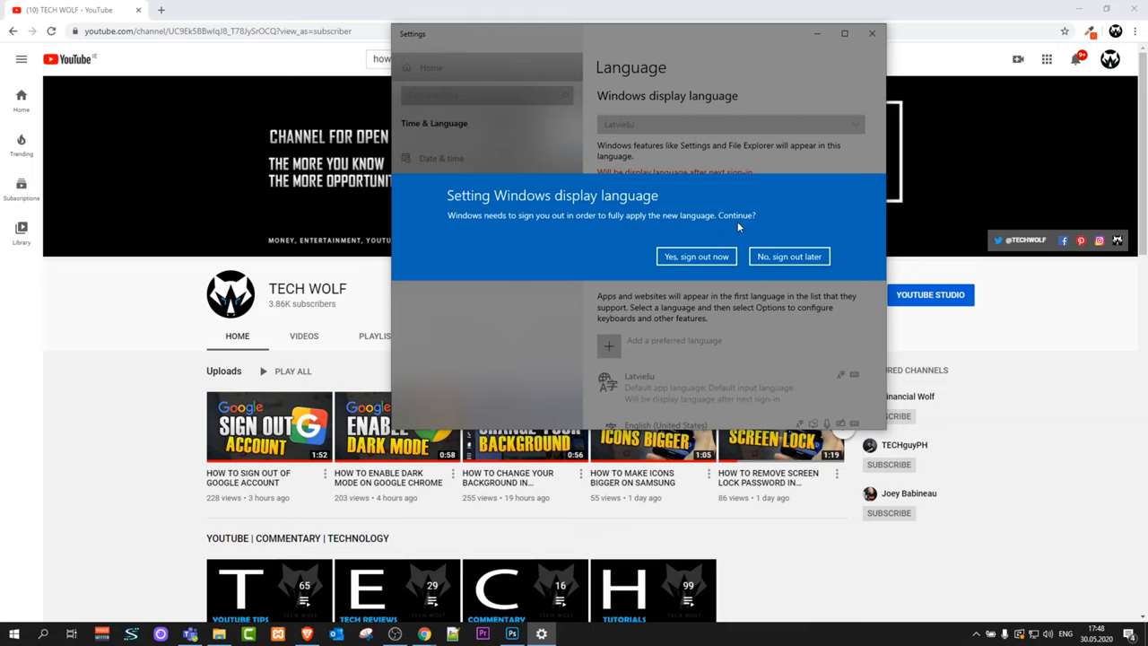
pyautogui.moveTo(860, 66)
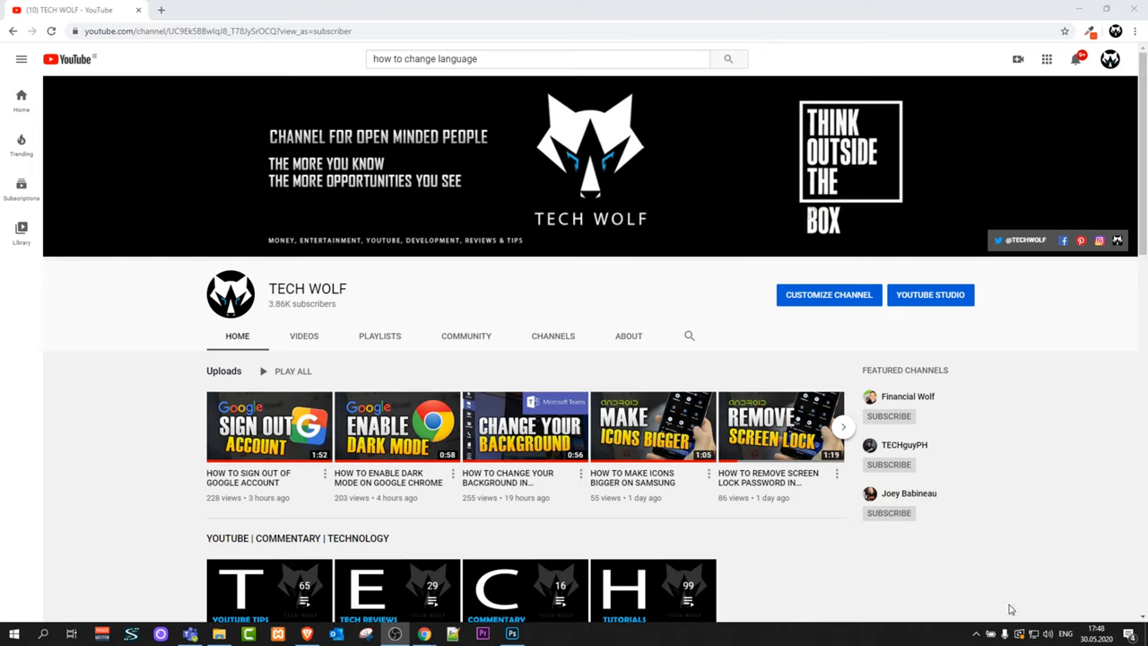
# - Reopen the Language settings page to restore English (United States) as display language
pyautogui.click(540, 633)
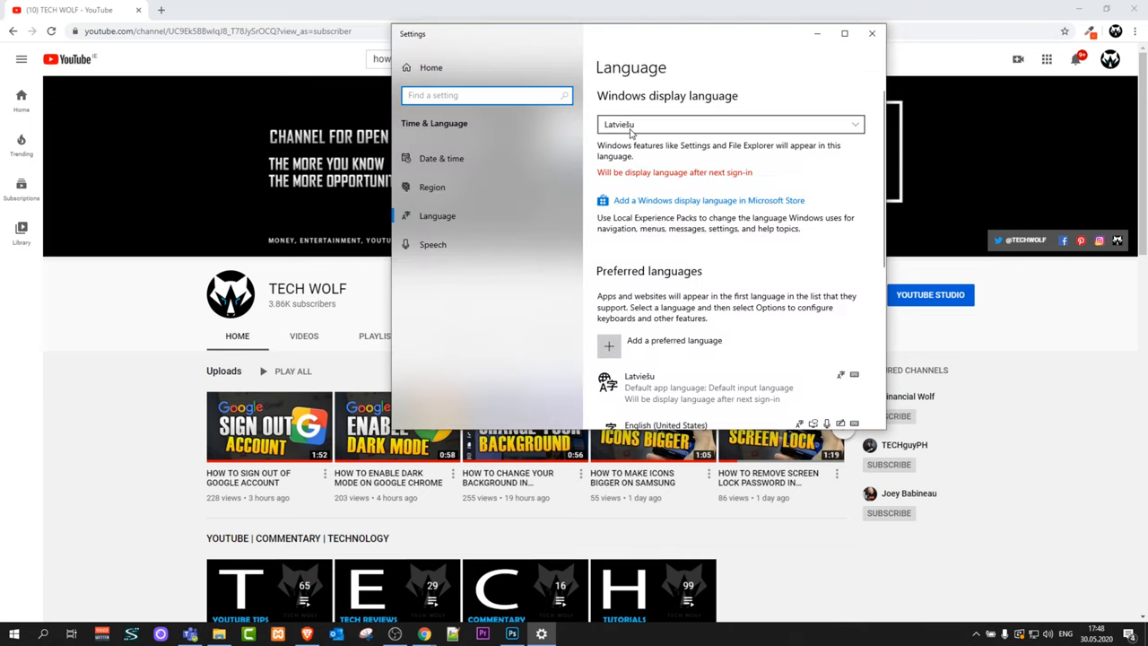
pyautogui.moveTo(699, 183)
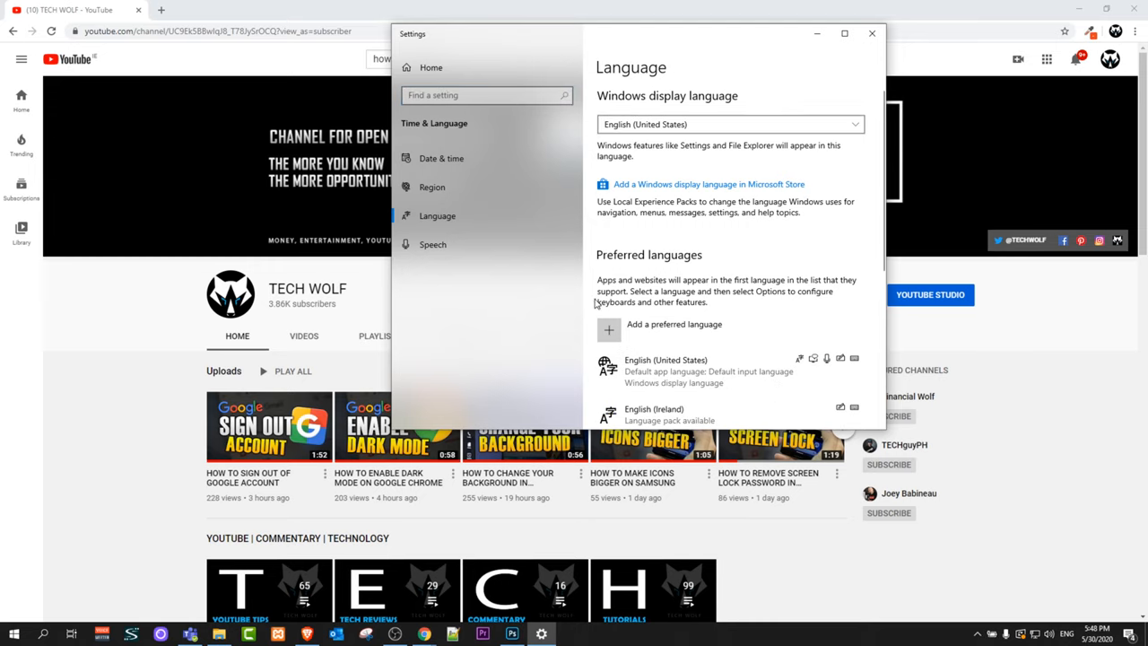
pyautogui.moveTo(590, 287)
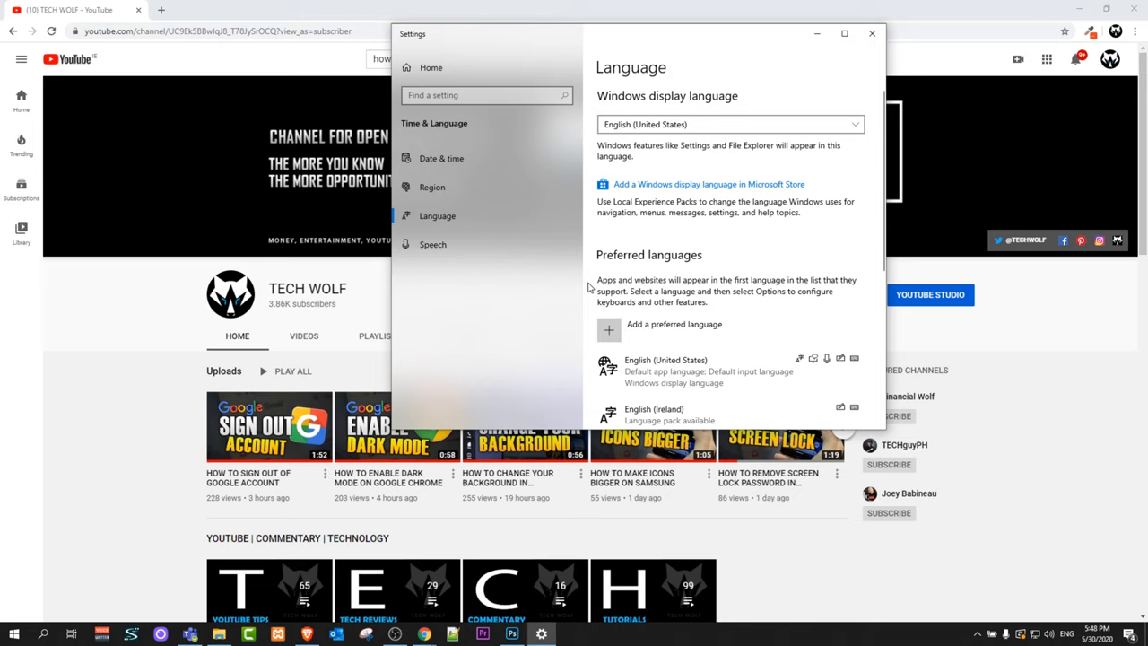
# - Open 'Add a preferred language' and search the installable languages list for Hebrew
pyautogui.scroll(-3)
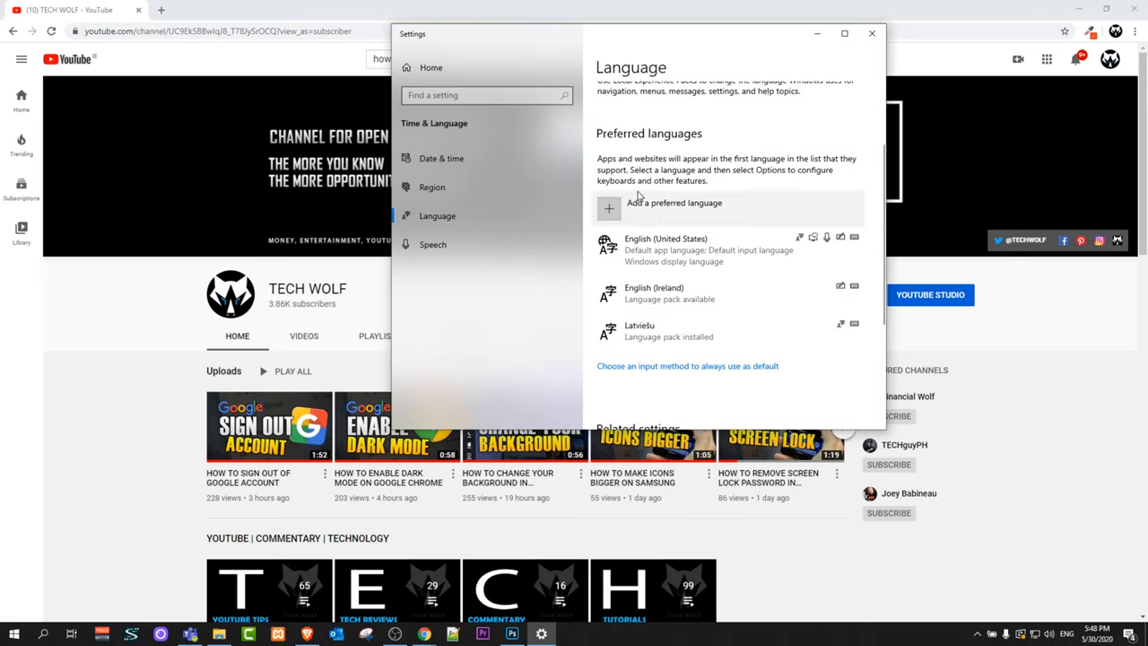
pyautogui.moveTo(652, 212)
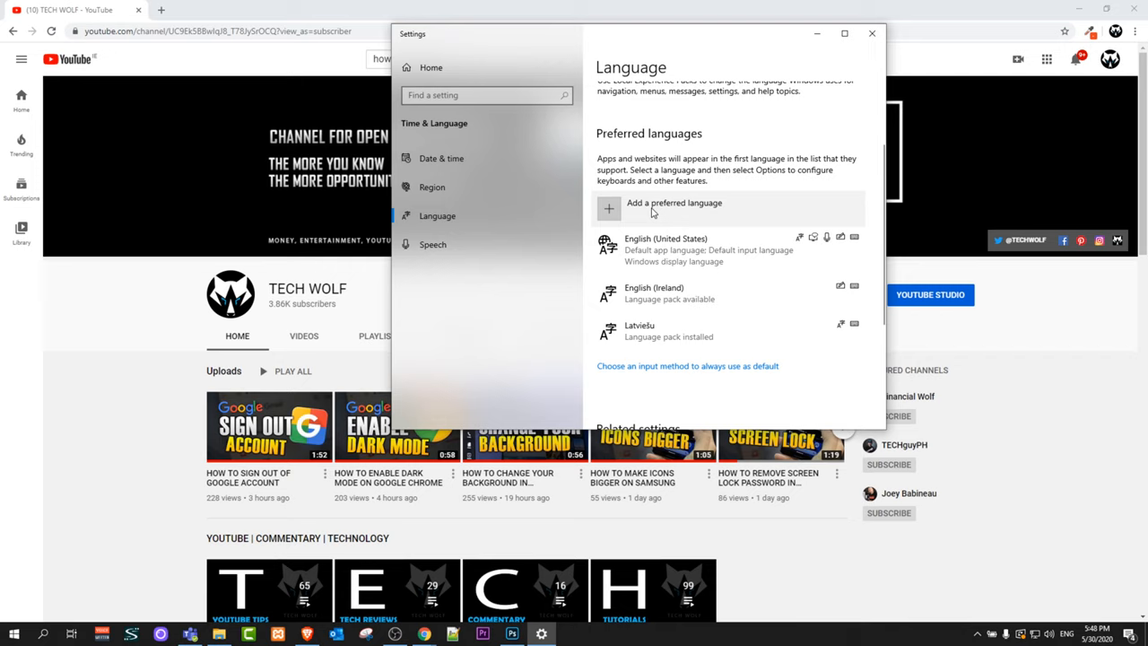
pyautogui.click(608, 208)
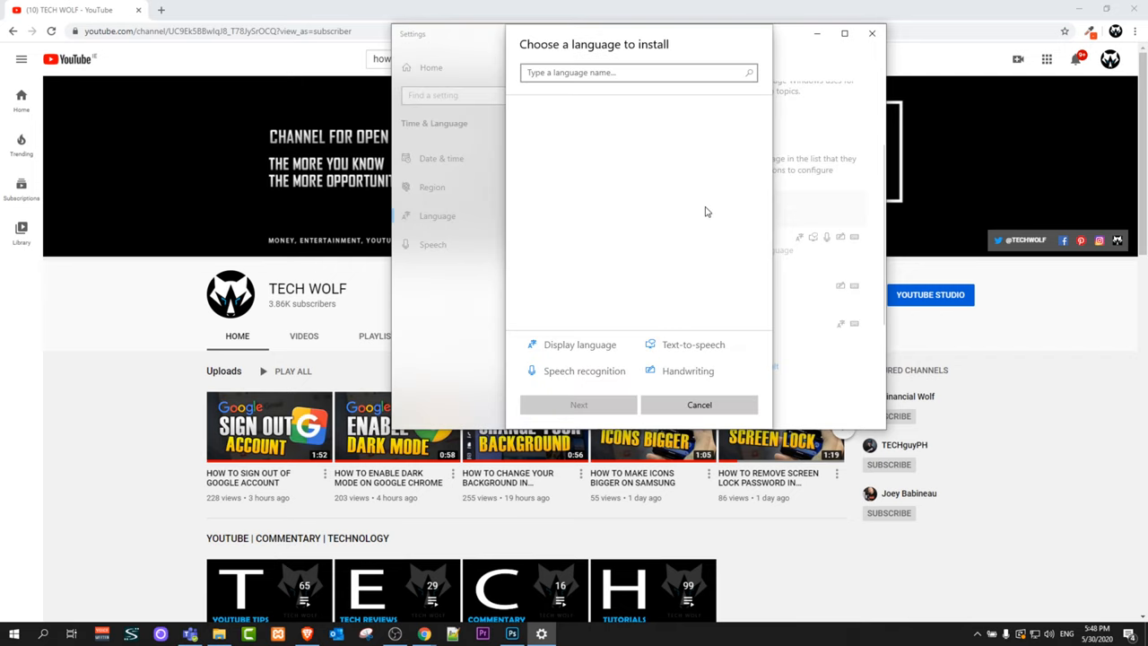
pyautogui.click(637, 73)
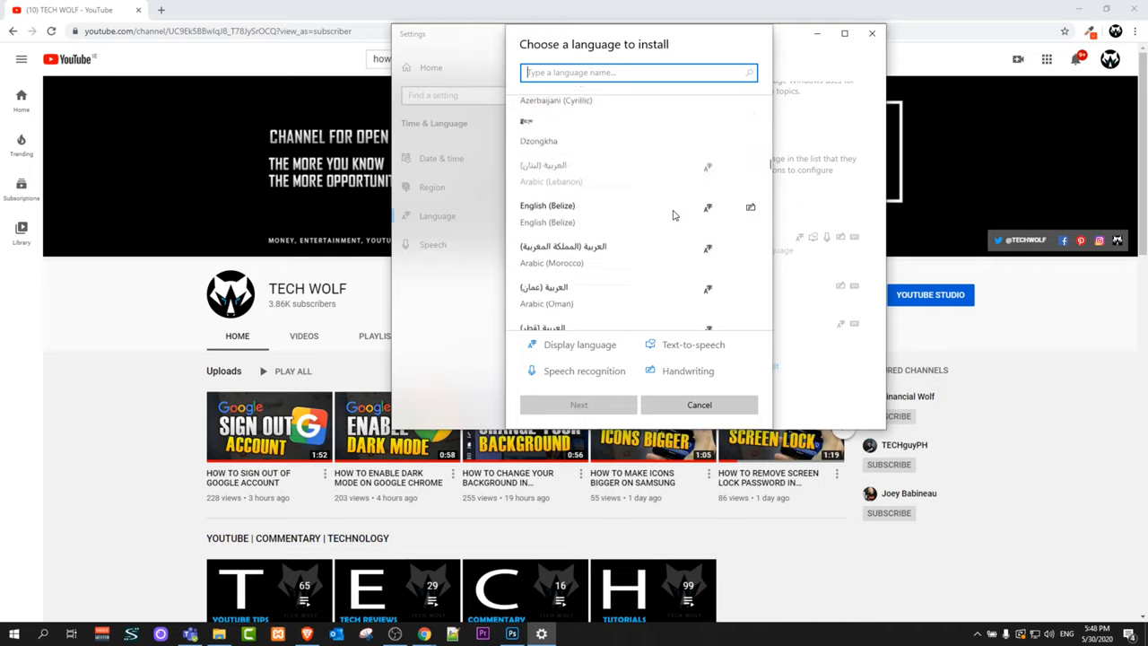
pyautogui.scroll(3)
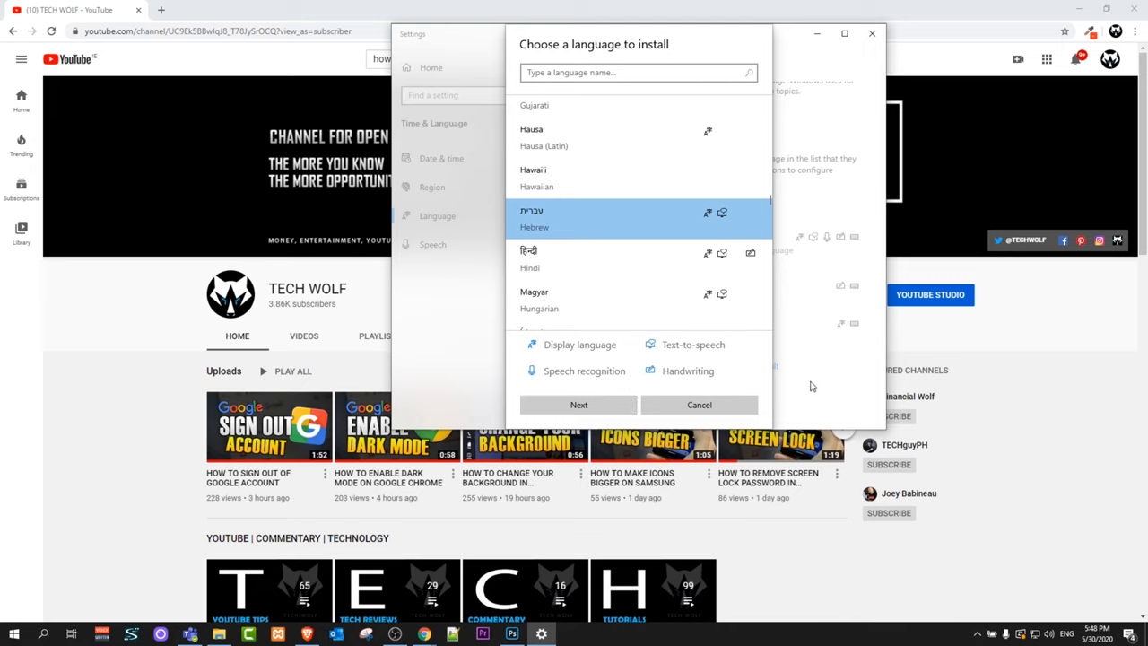
pyautogui.moveTo(766, 227)
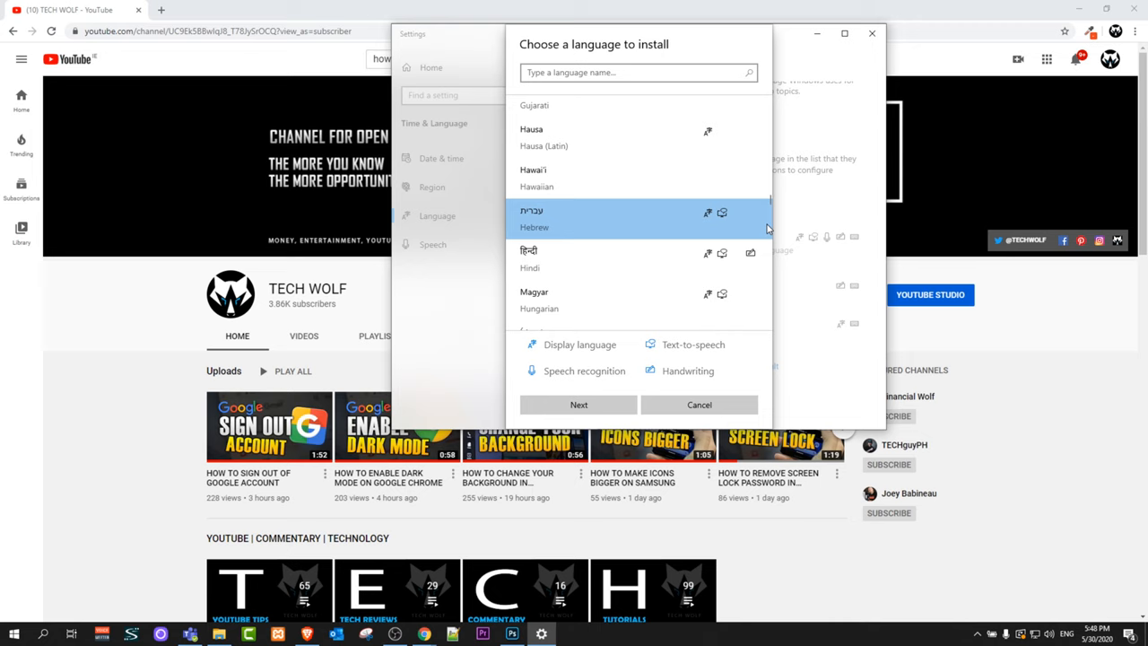
# - Cancel the install-language dialog, returning to the display language choices
pyautogui.click(698, 404)
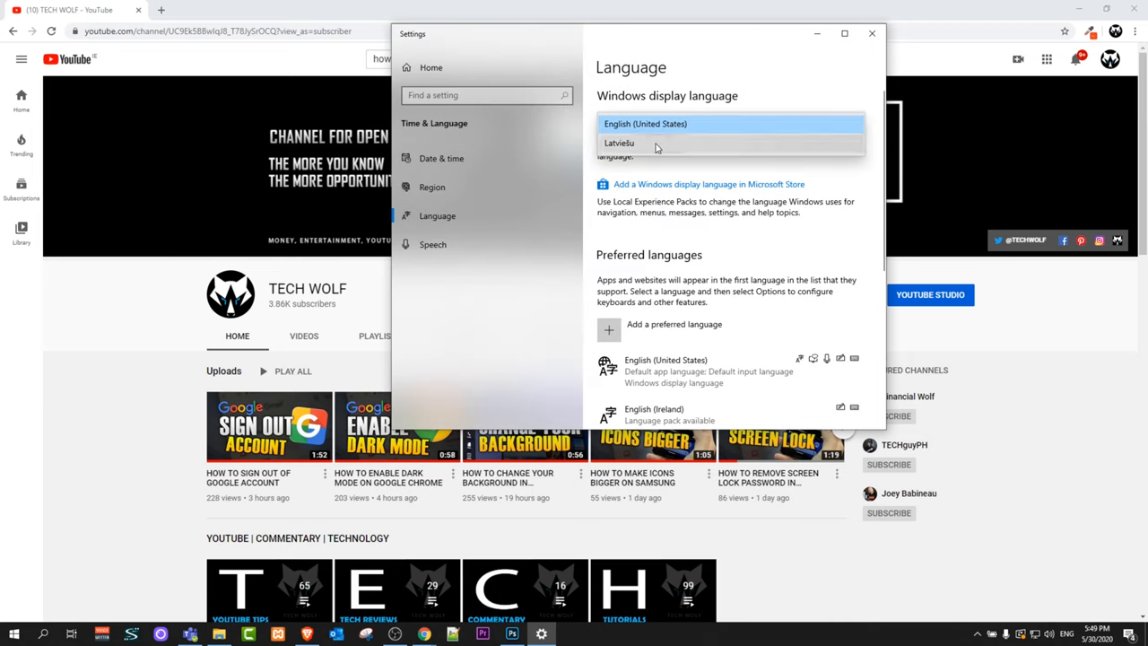
pyautogui.moveTo(655, 172)
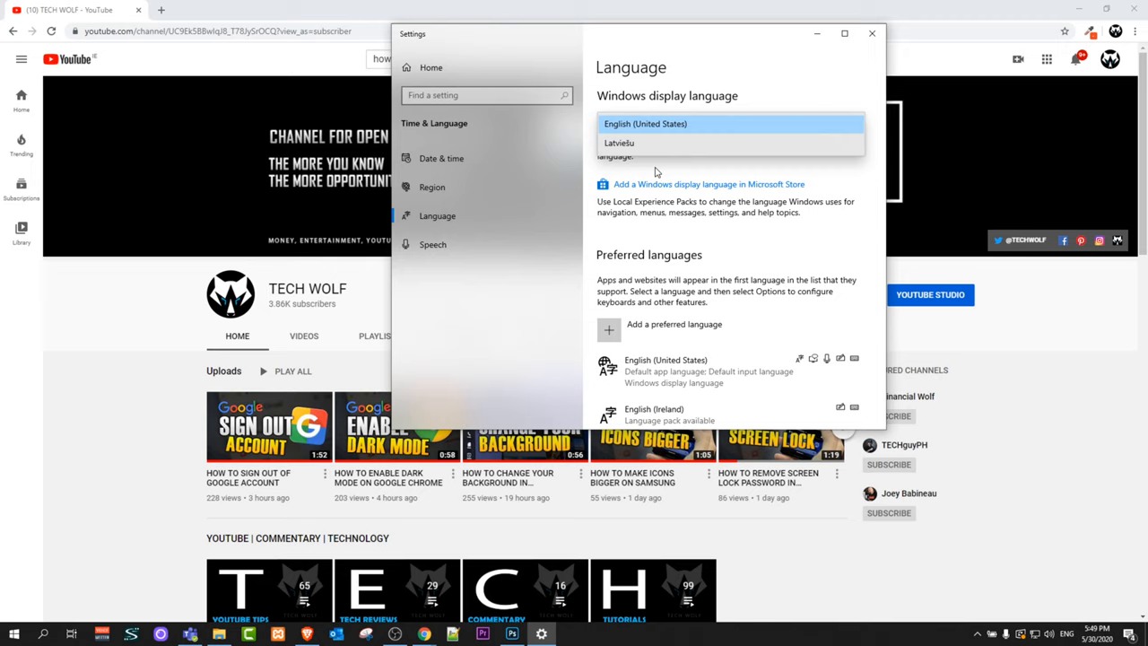
pyautogui.moveTo(549, 213)
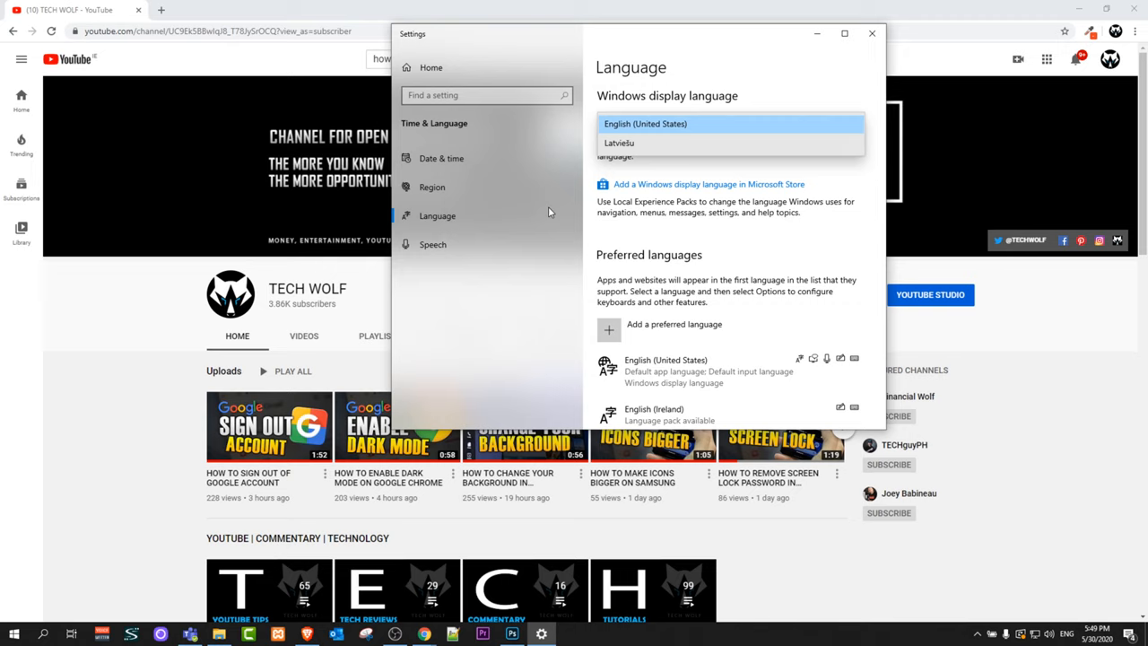